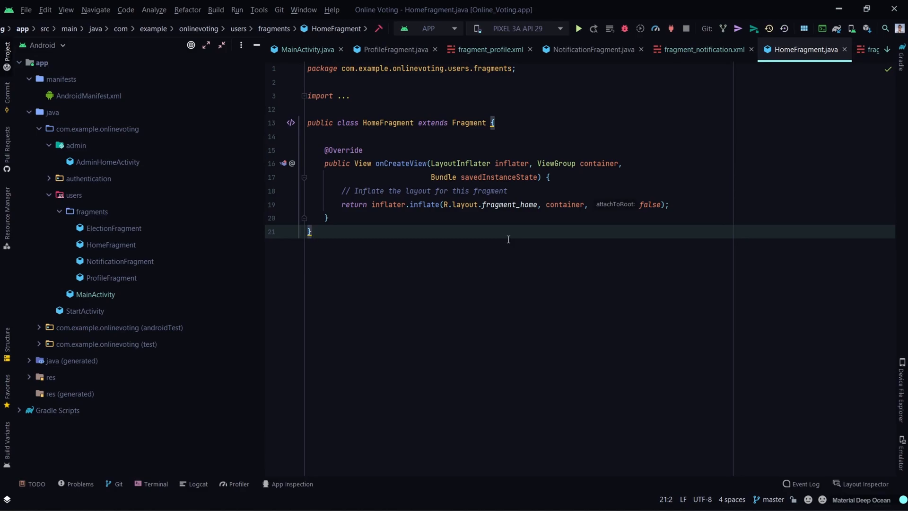
# Choose File > New > Project from Version Control.
pyautogui.click(26, 10)
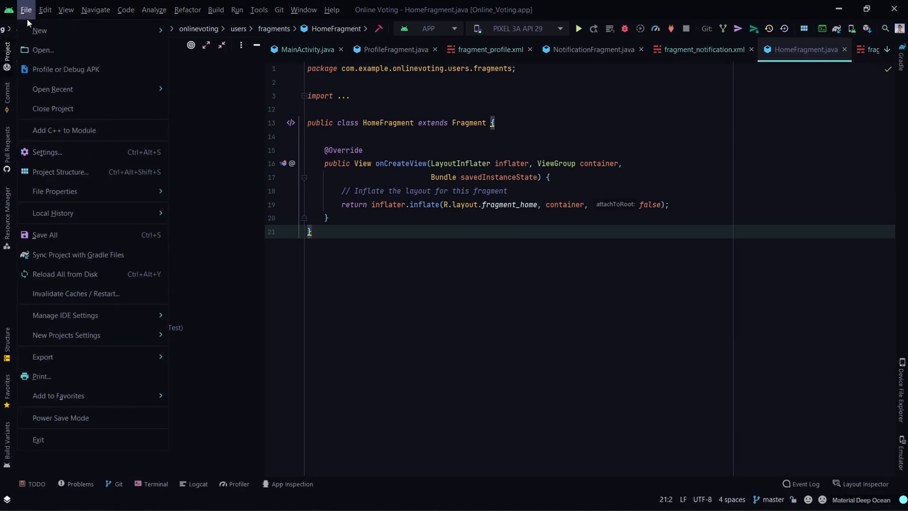
pyautogui.click(39, 31)
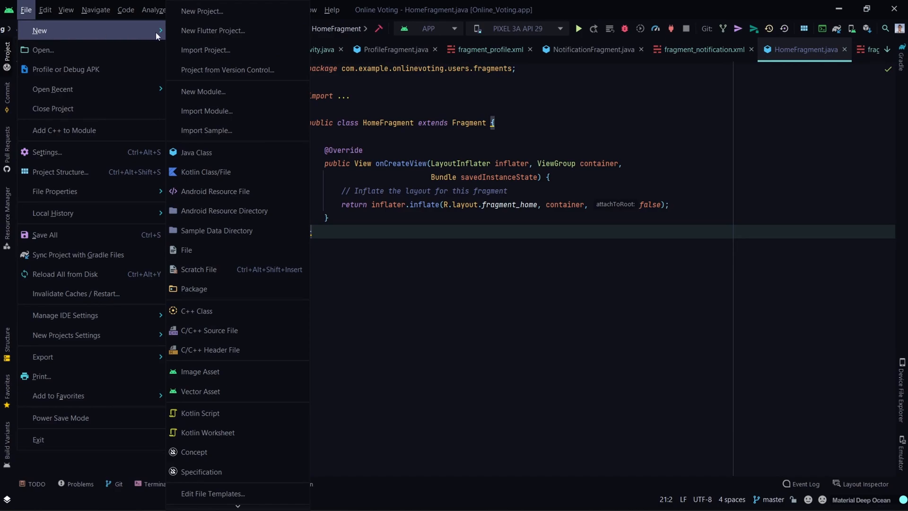
pyautogui.moveTo(227, 70)
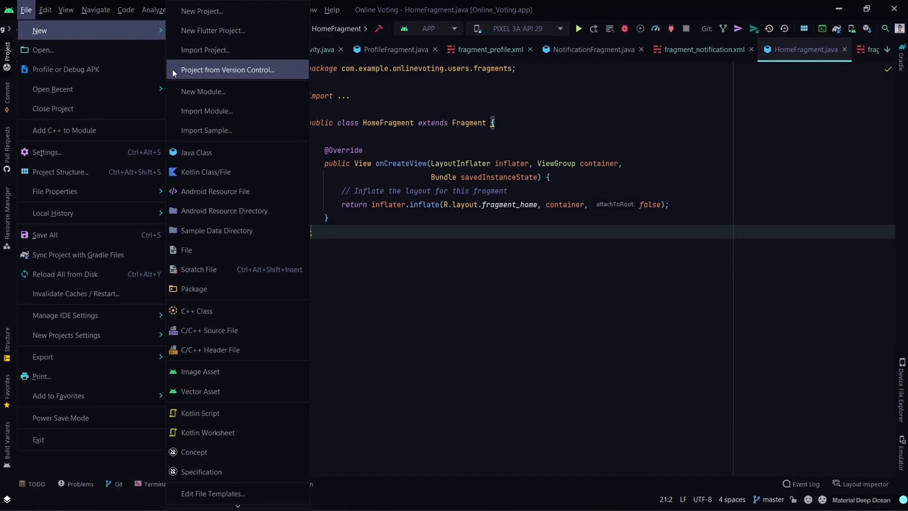
pyautogui.click(228, 70)
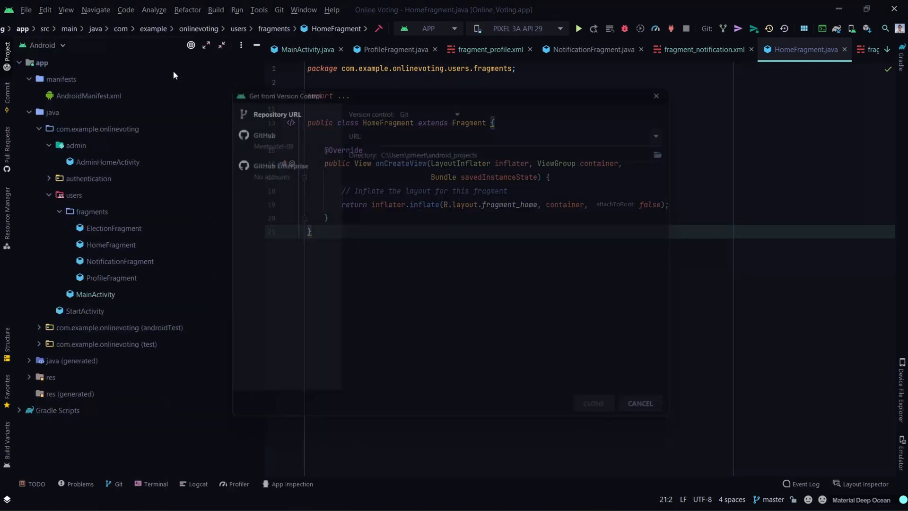
# Pick Git as the version control system and focus the URL field.
pyautogui.click(675, 127)
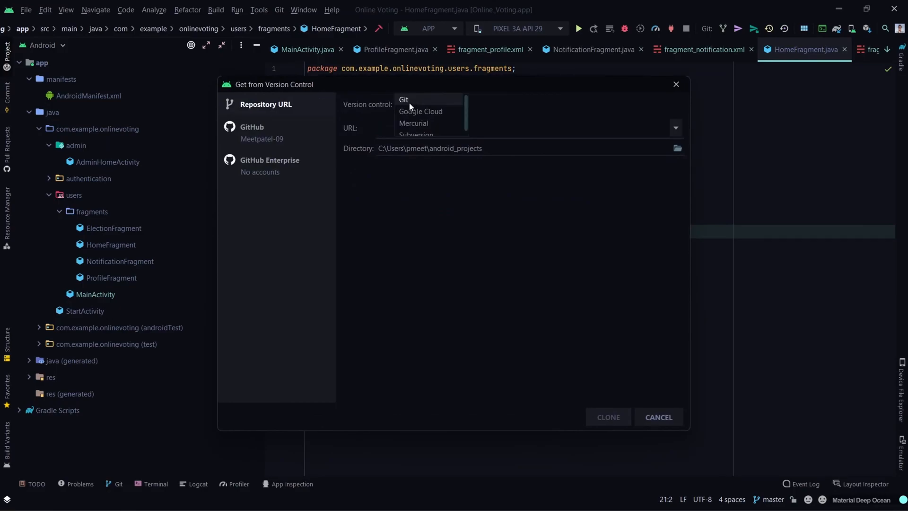
pyautogui.click(404, 99)
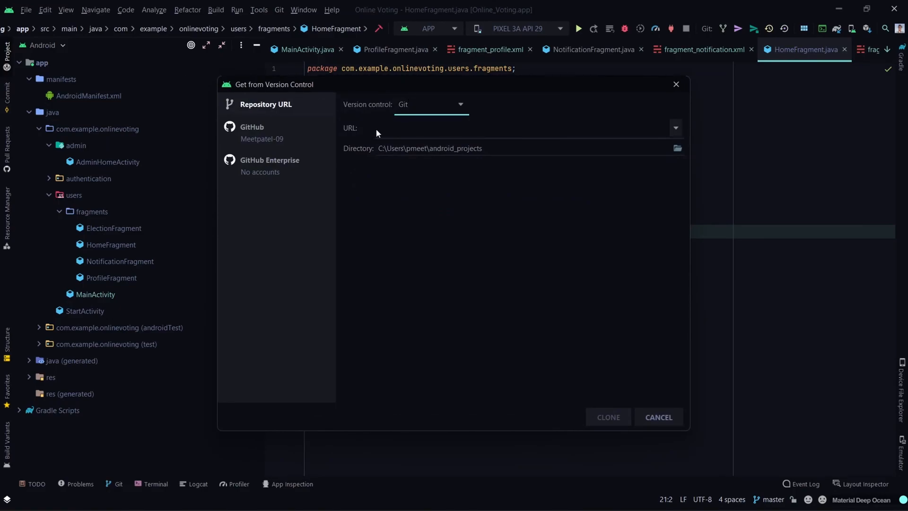
pyautogui.click(521, 128)
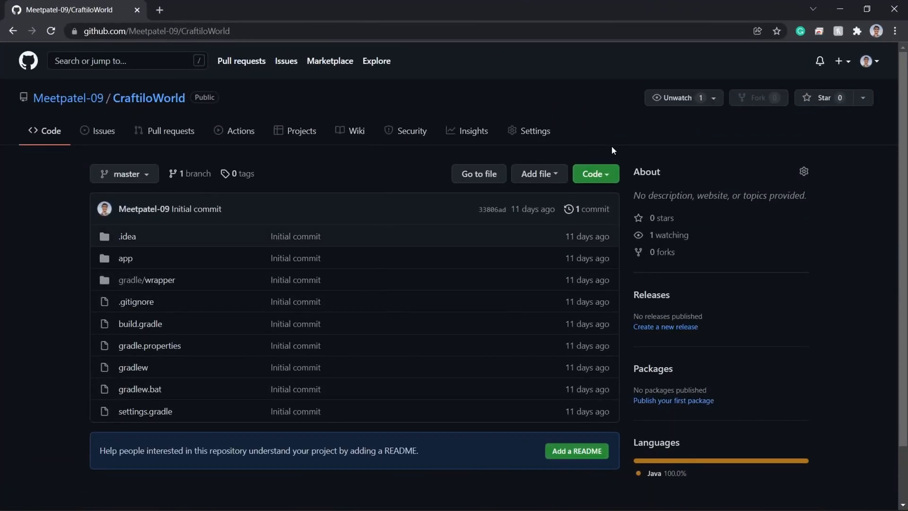
# Copy the CraftiloWorld HTTPS clone URL from GitHub's Code panel.
pyautogui.click(594, 173)
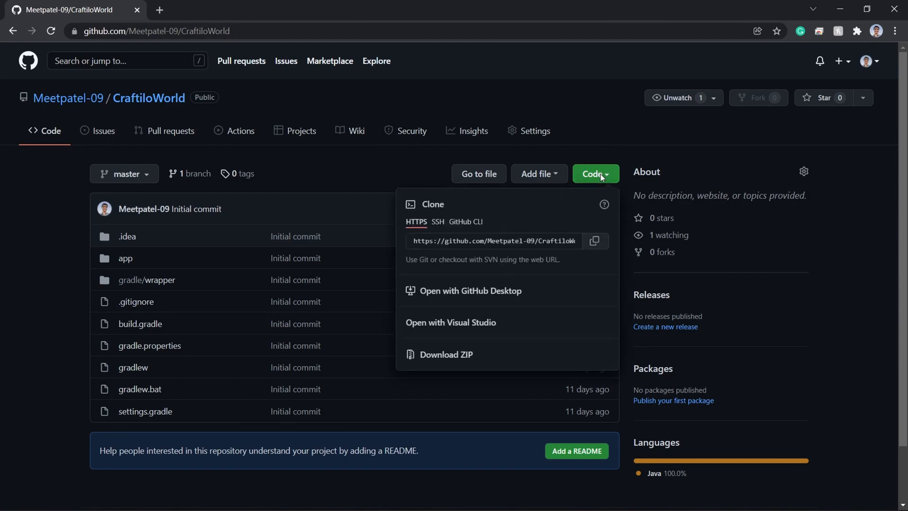
pyautogui.moveTo(516, 250)
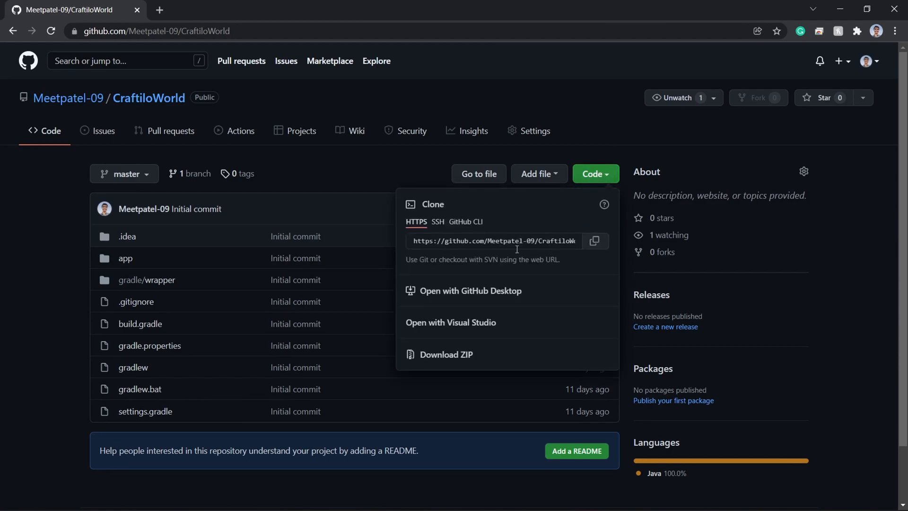
pyautogui.click(595, 241)
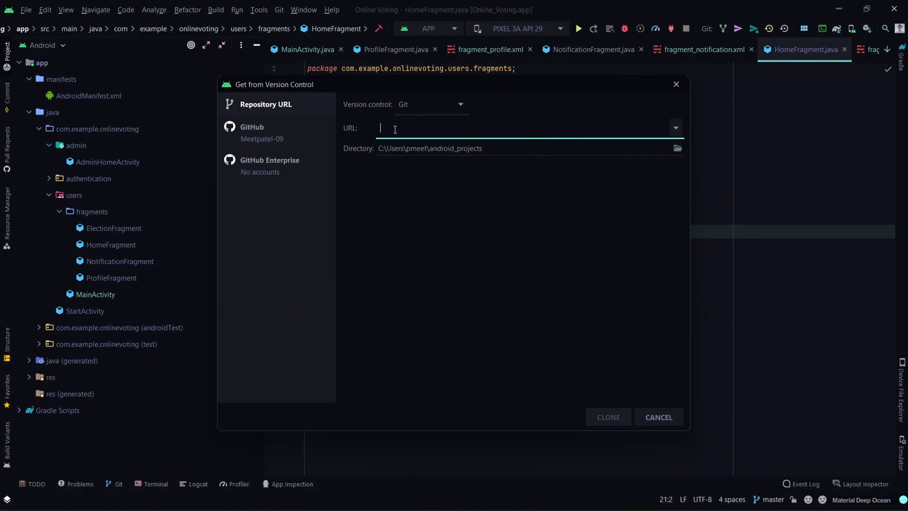
pyautogui.write('https://github.com/Meetpatel-09/CraftiloWorld.git')
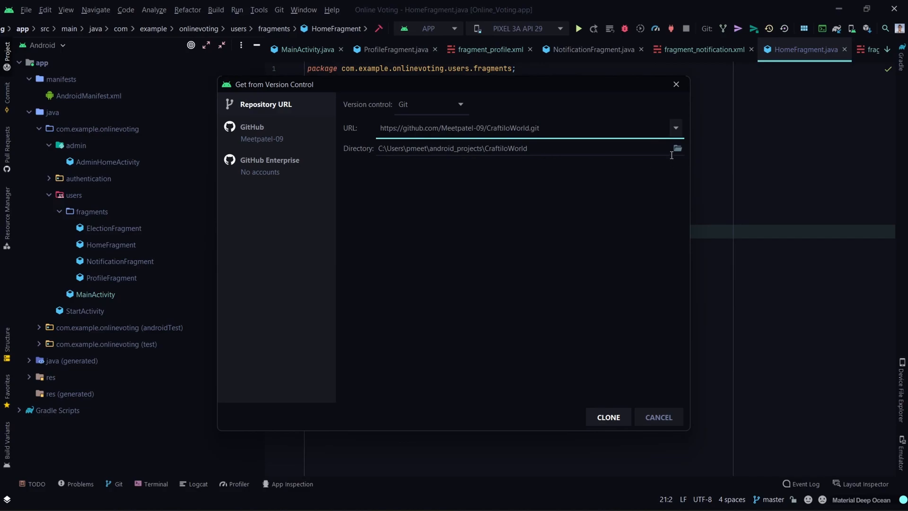
pyautogui.click(677, 148)
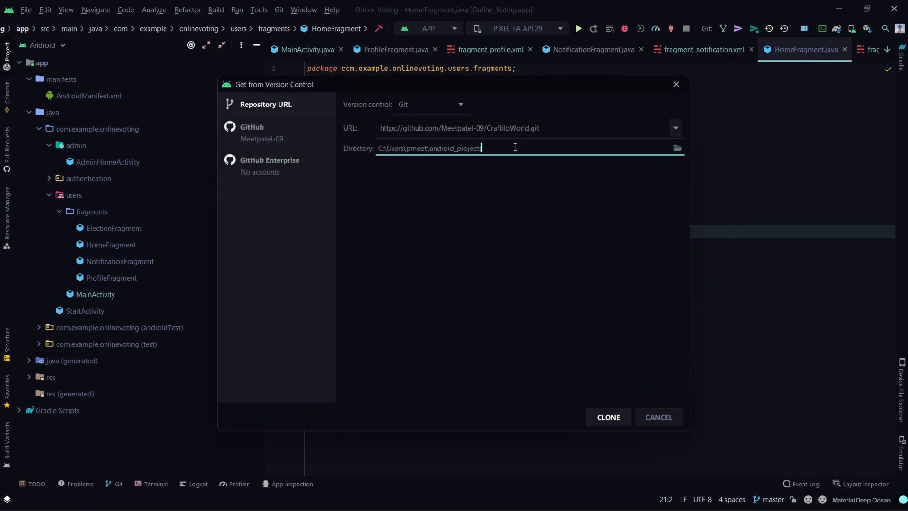
pyautogui.write('\\CraftiloWorld.git')
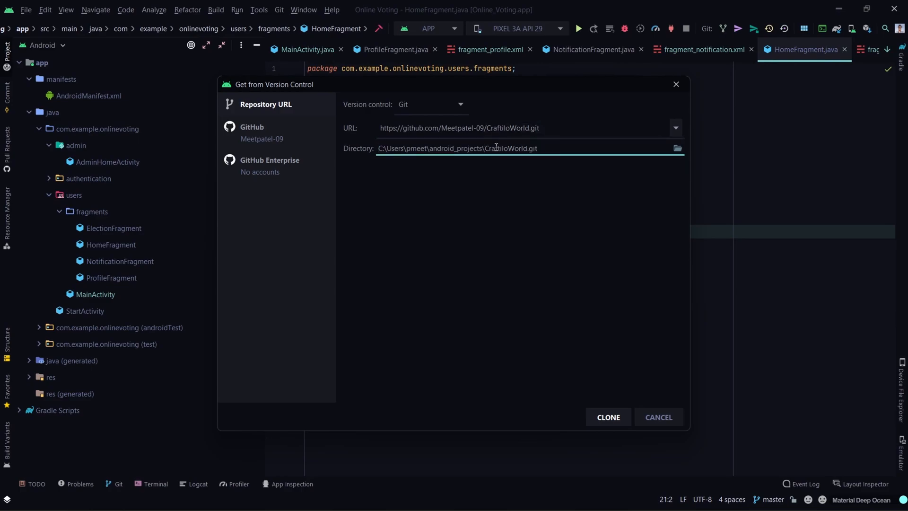
pyautogui.press('BackSpace')
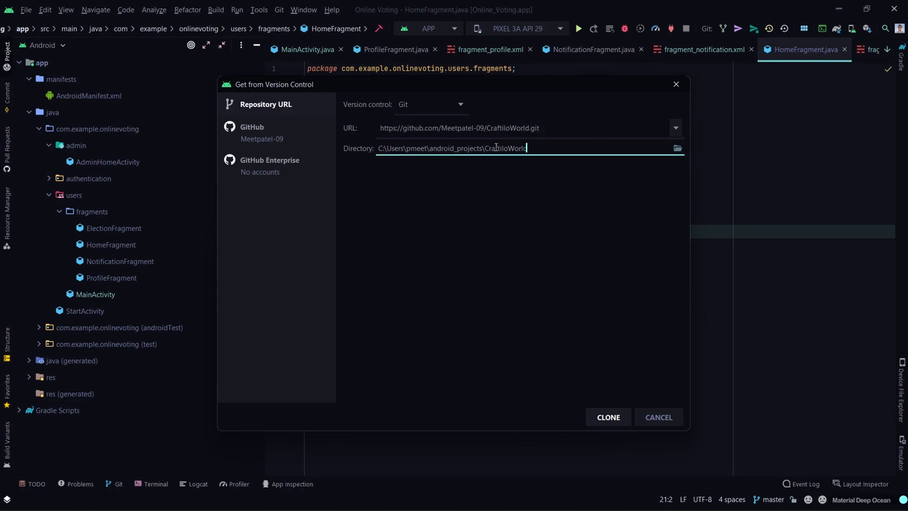
pyautogui.moveTo(588, 419)
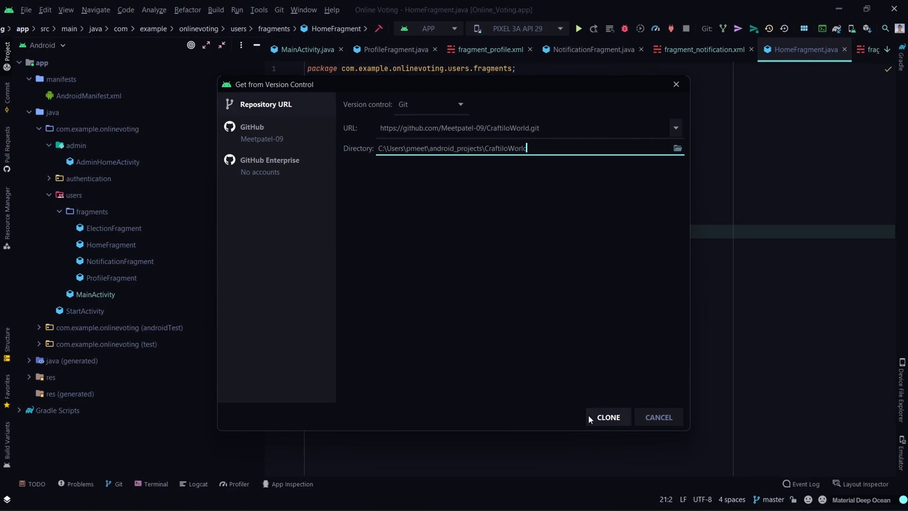
pyautogui.click(607, 418)
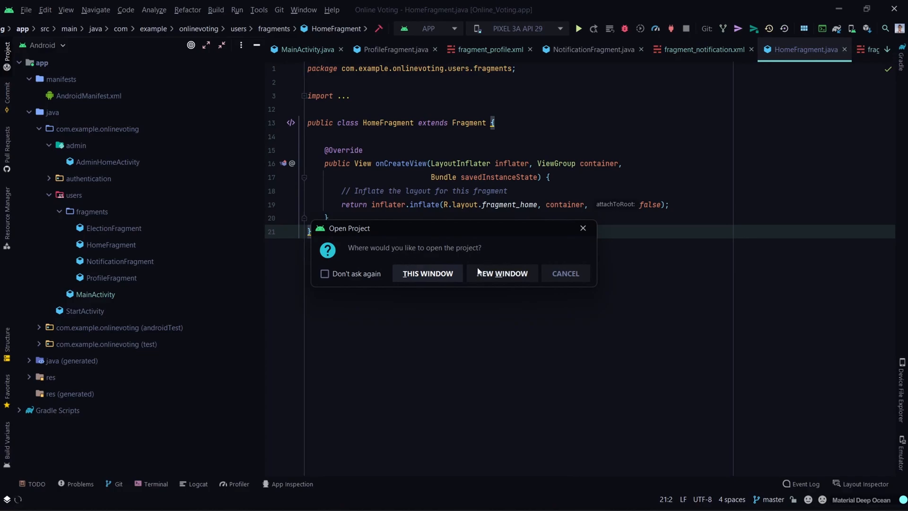
pyautogui.moveTo(471, 295)
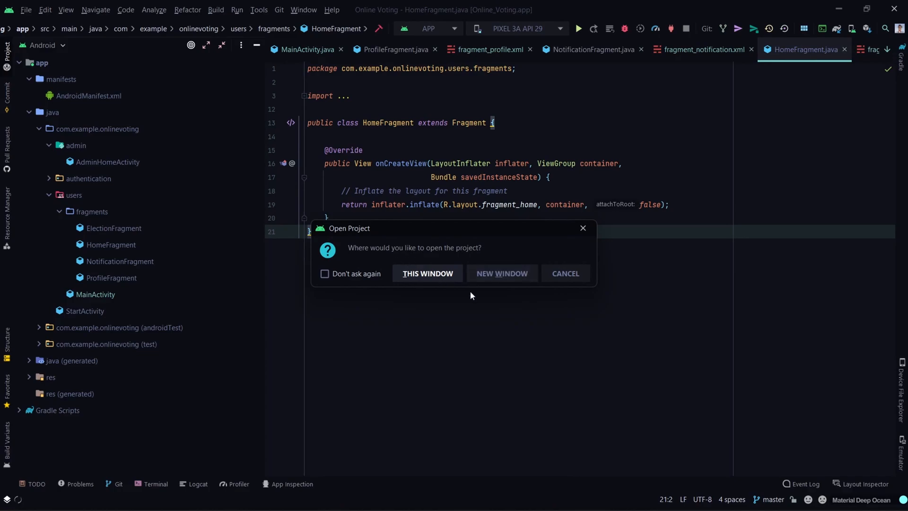
# Open the cloned project in this window and trust it for Gradle sync.
pyautogui.click(426, 274)
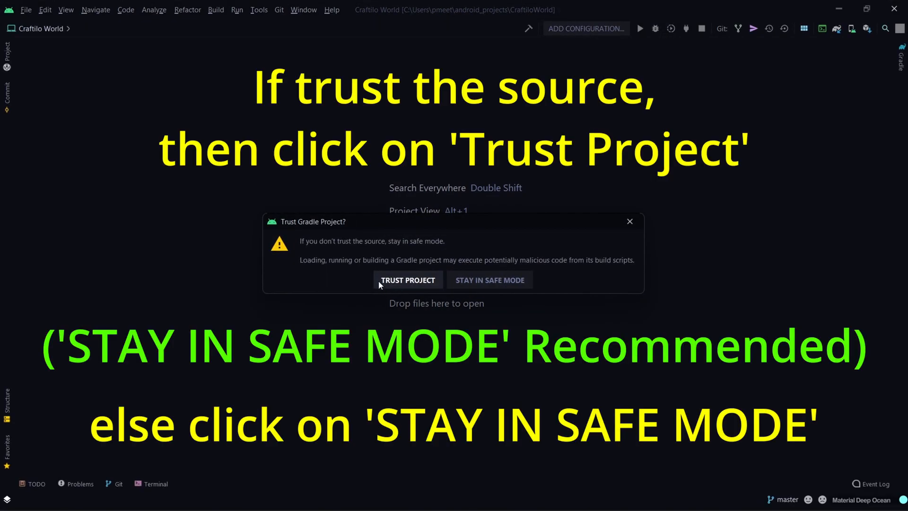
pyautogui.click(407, 280)
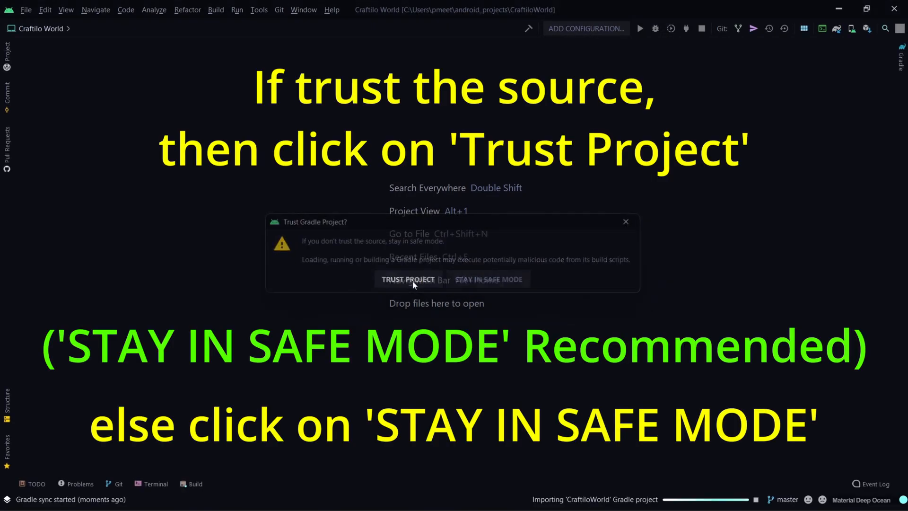
pyautogui.click(407, 279)
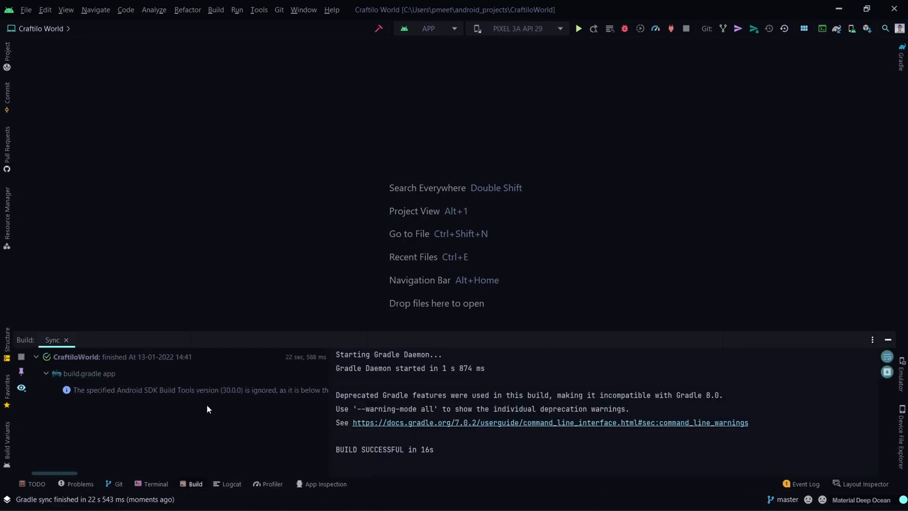
# Open the Project panel and expand app > java to reveal com.example.craftiloworld.
pyautogui.click(7, 49)
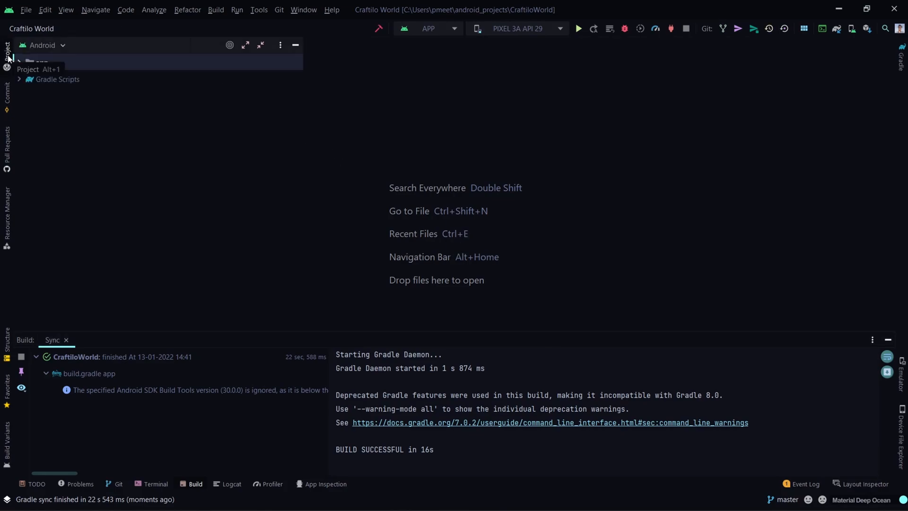
pyautogui.click(41, 62)
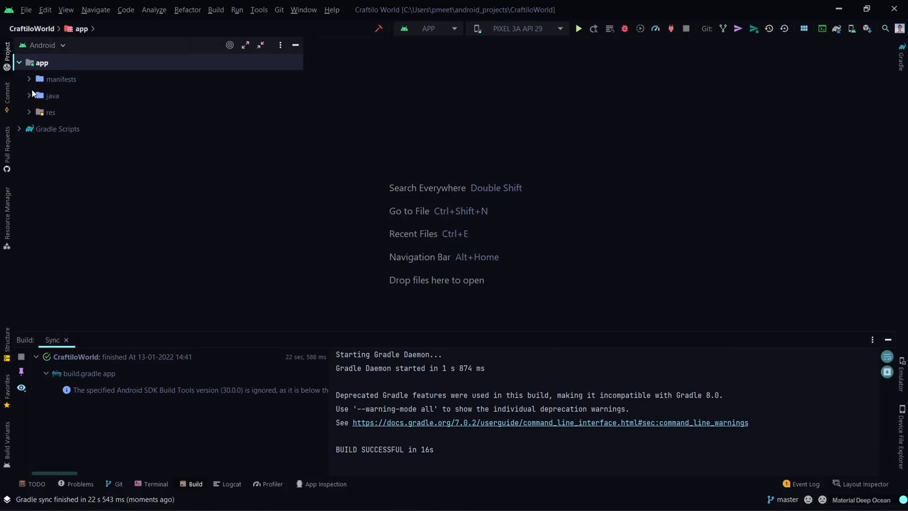
pyautogui.click(28, 95)
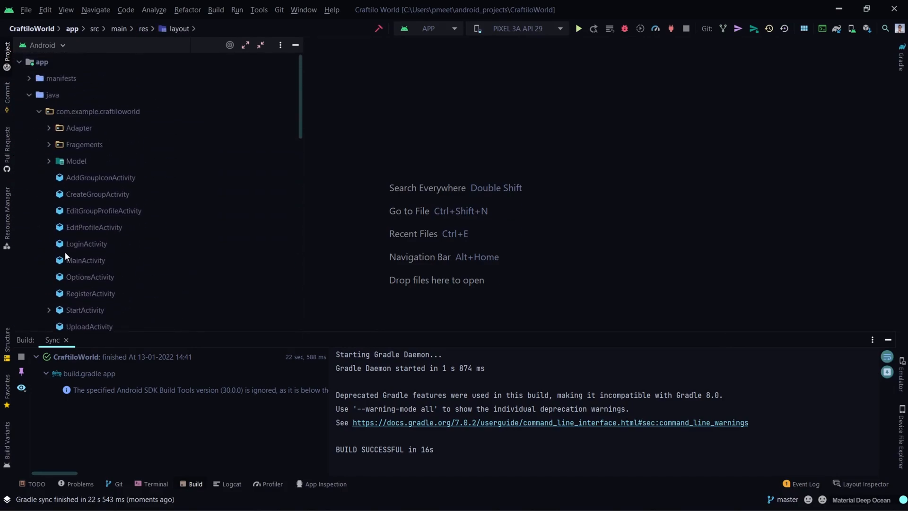
pyautogui.moveTo(578, 28)
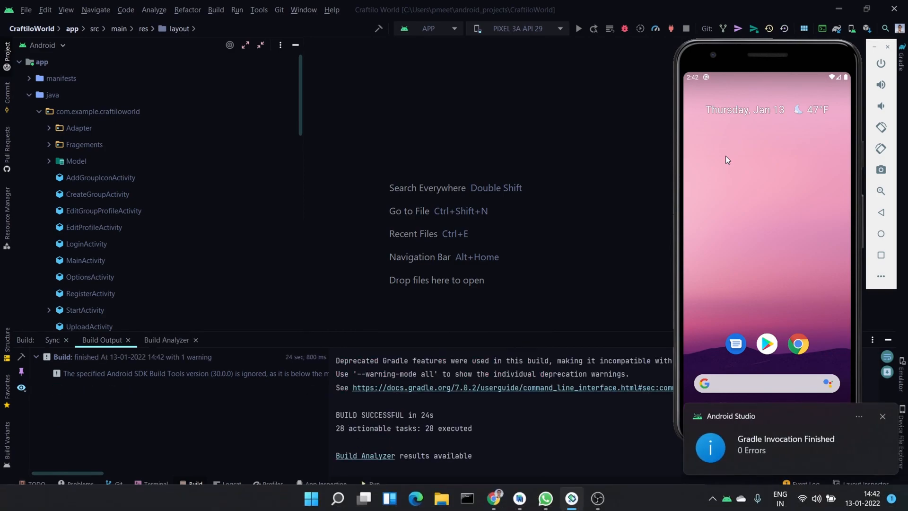
# Run the app on the emulator and type 'meet' into the Email field.
pyautogui.click(577, 28)
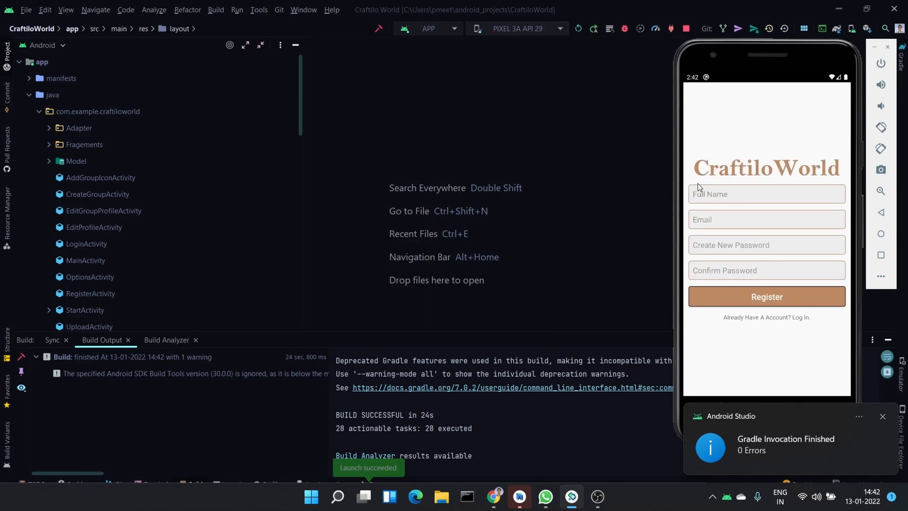
pyautogui.click(766, 220)
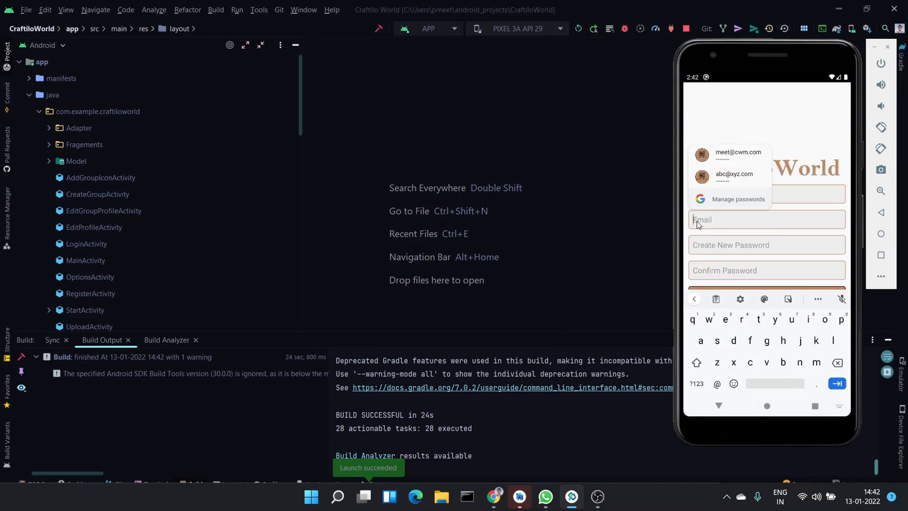
pyautogui.write('meet')
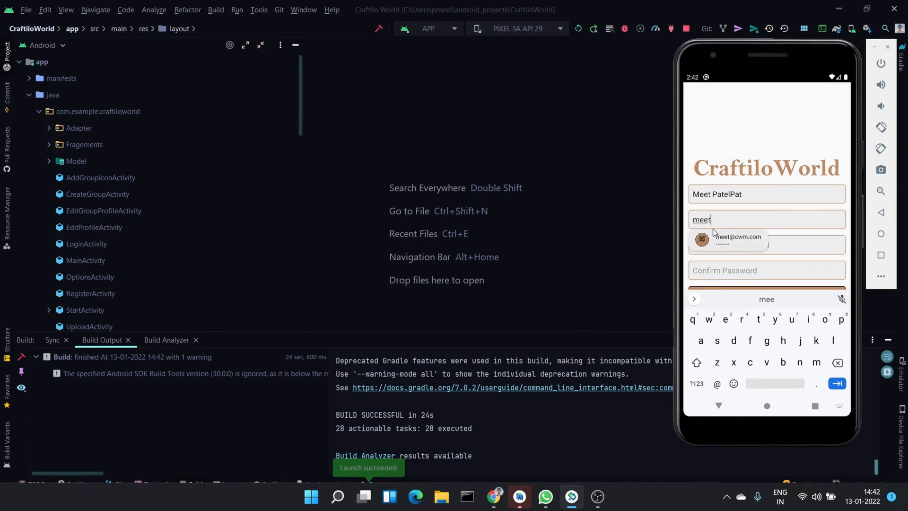